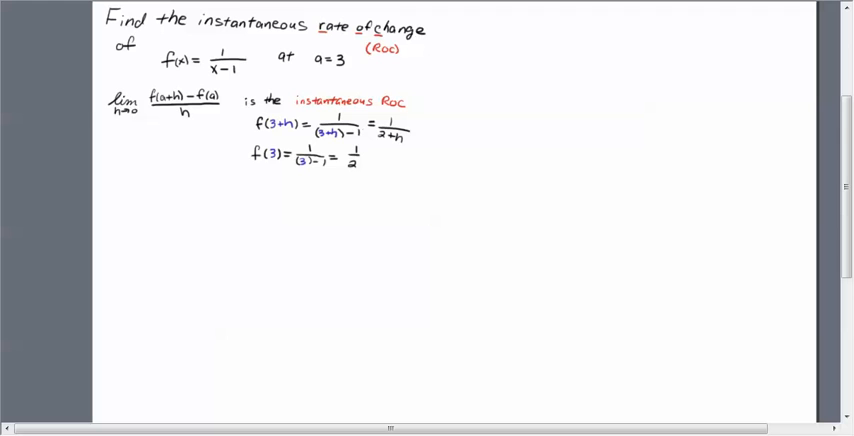
mouse_move(144, 156)
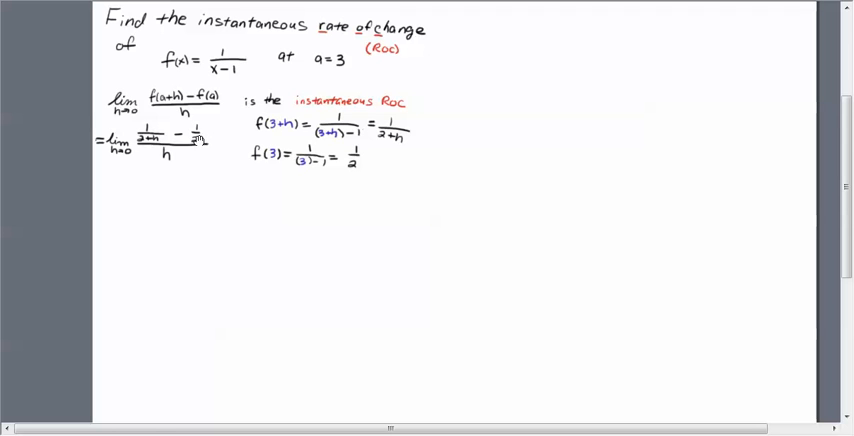
mouse_move(84, 164)
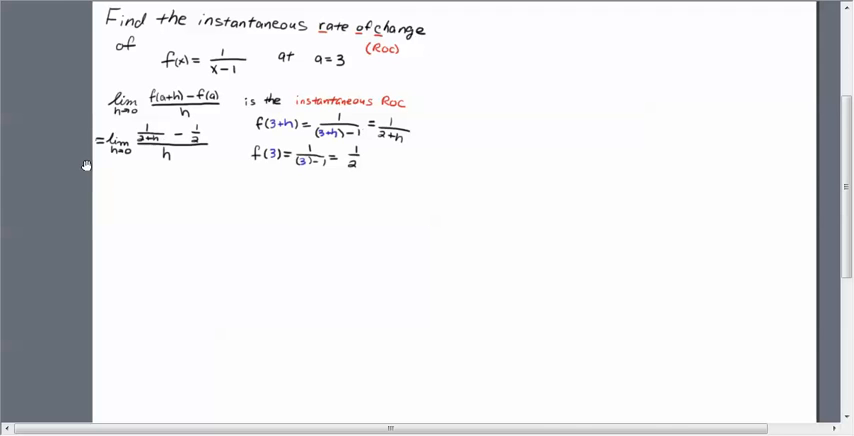
mouse_move(164, 164)
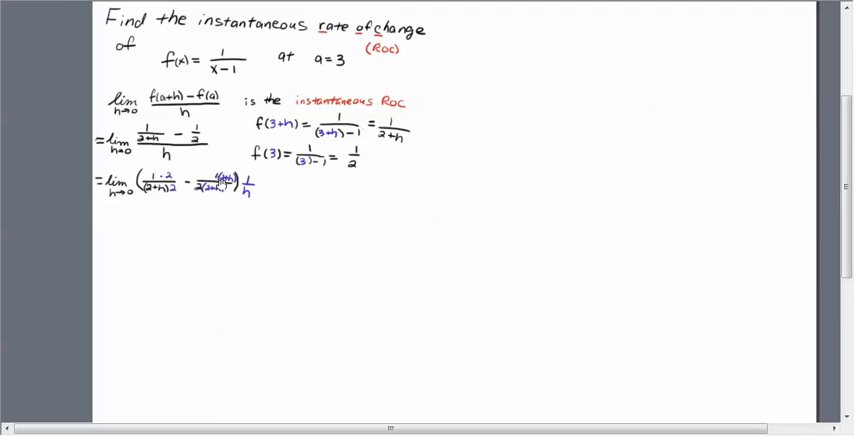
Write = lim h→0 (2 − (2+h))/(2(2+h)) · 1/h as the combined-fraction line.
click(222, 184)
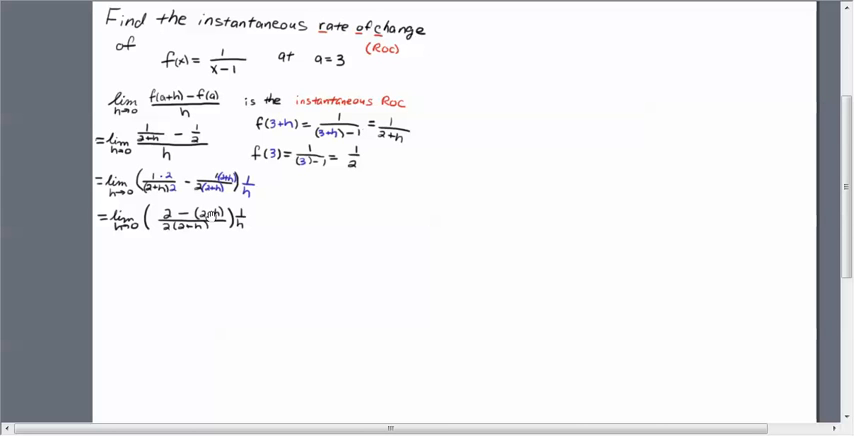
text(-(2+h))
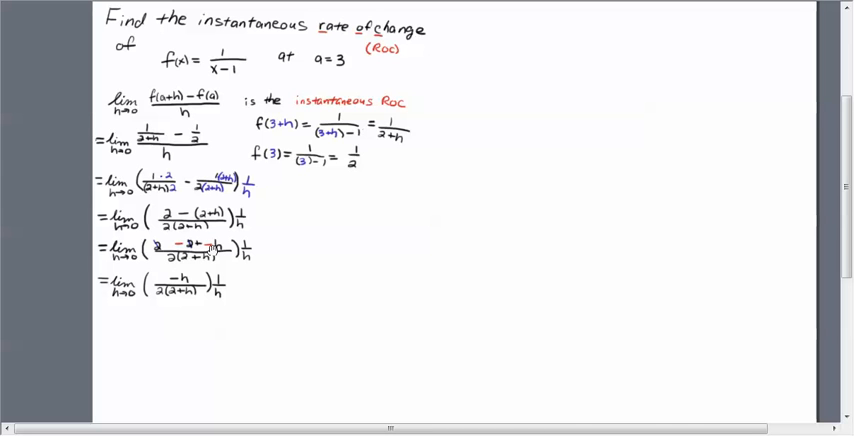
mouse_move(204, 248)
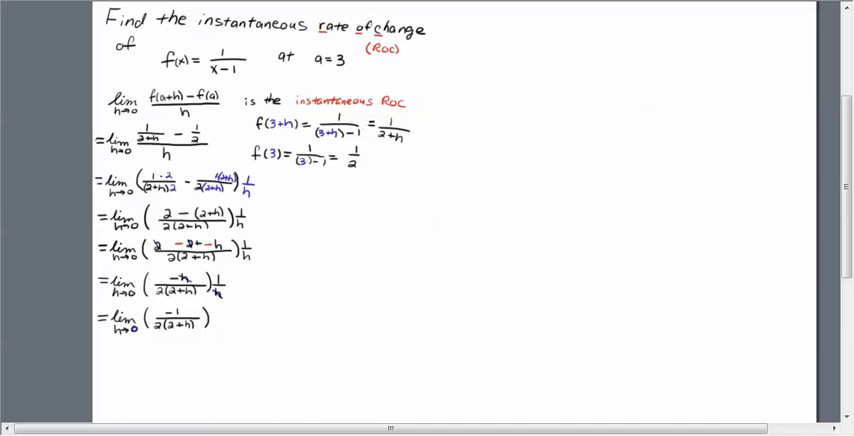
mouse_move(180, 296)
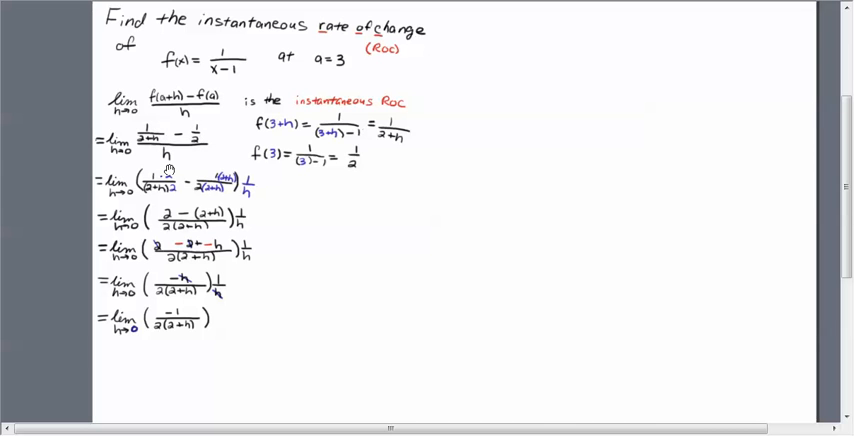
mouse_move(212, 290)
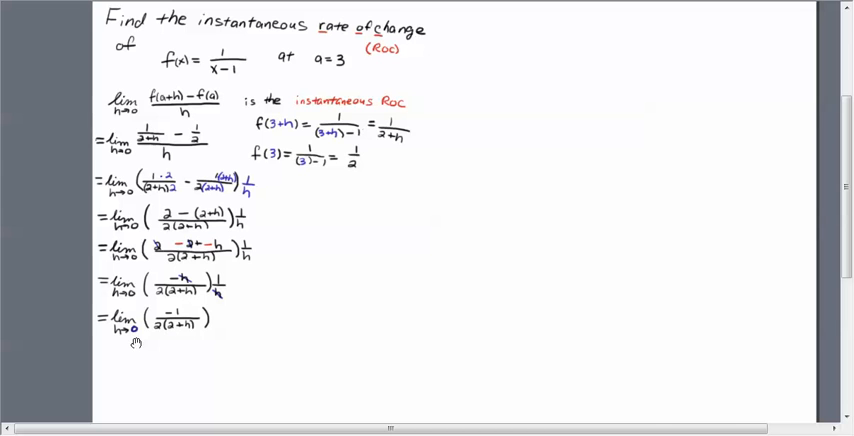
mouse_move(152, 332)
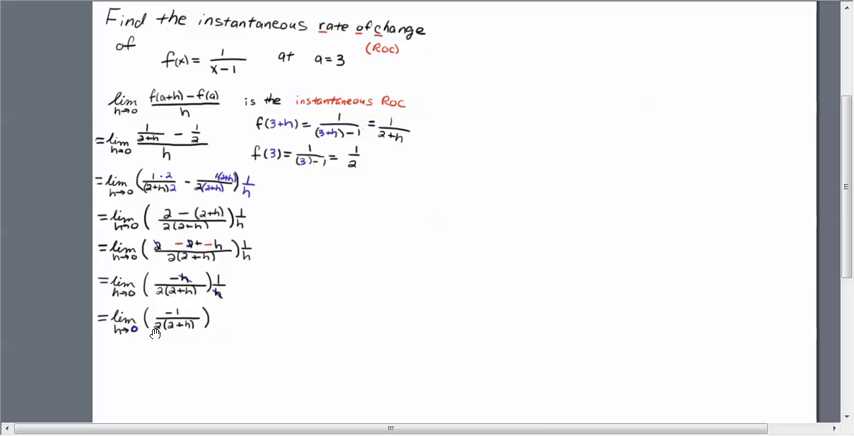